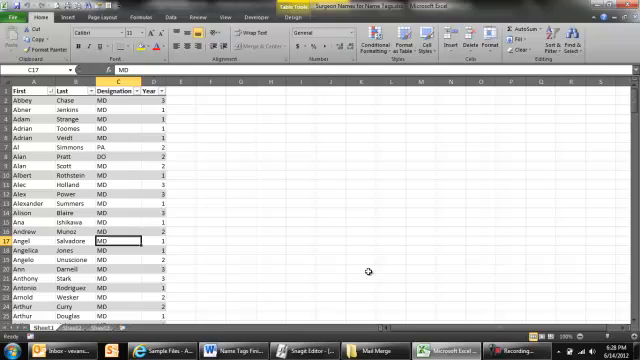
Show the Start Mail Merge list of document types from the Mailings ribbon.
click(110, 184)
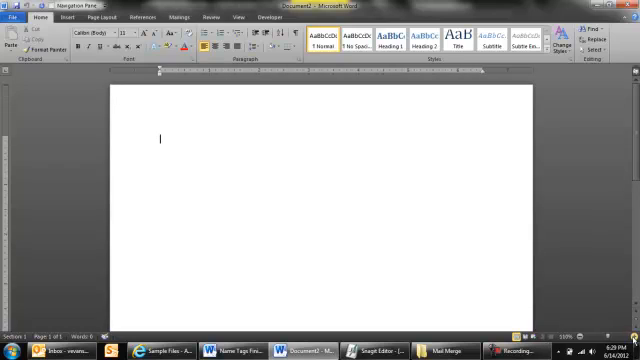
mouse_move(276, 132)
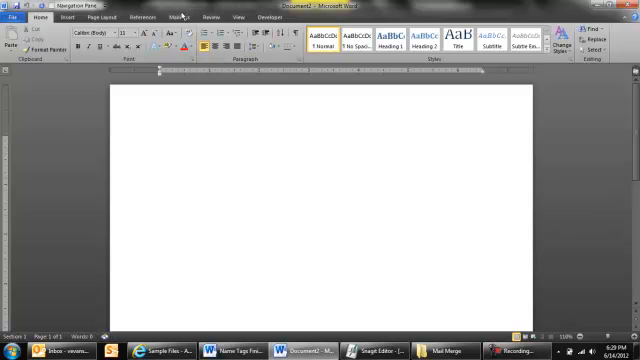
click(182, 16)
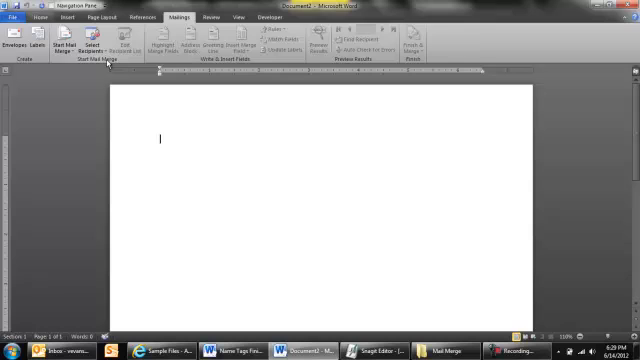
mouse_move(58, 42)
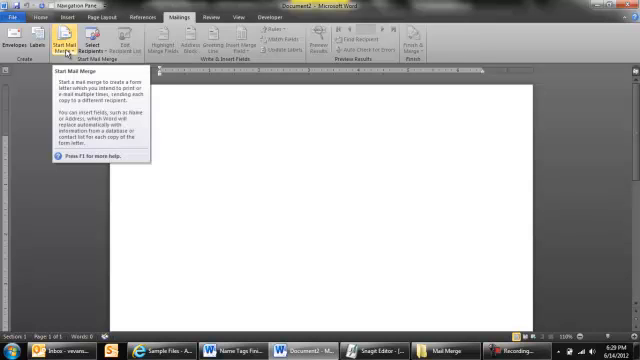
click(62, 40)
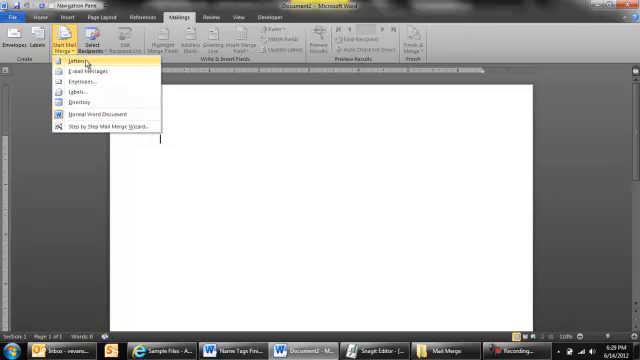
mouse_move(84, 76)
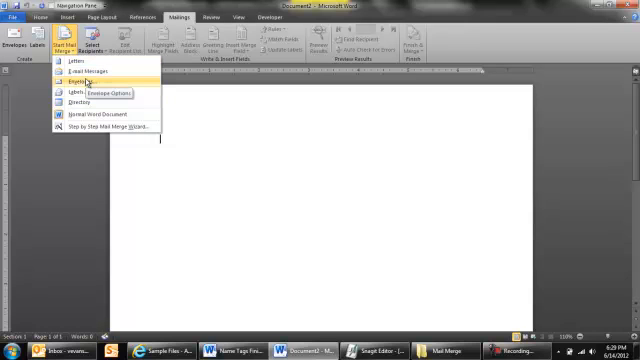
mouse_move(70, 92)
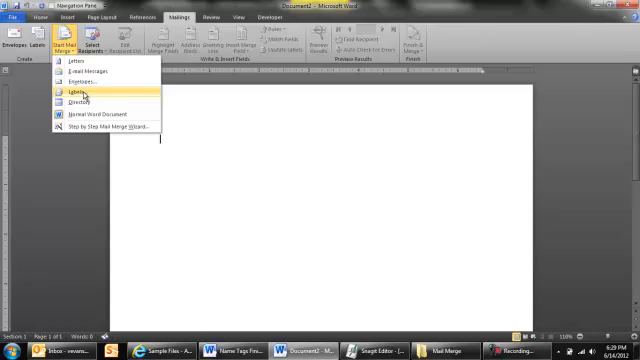
mouse_move(76, 92)
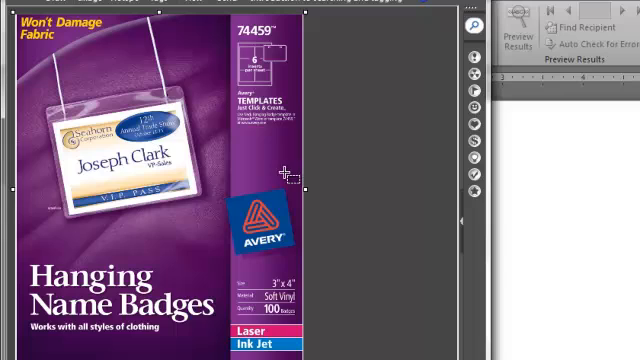
mouse_move(168, 170)
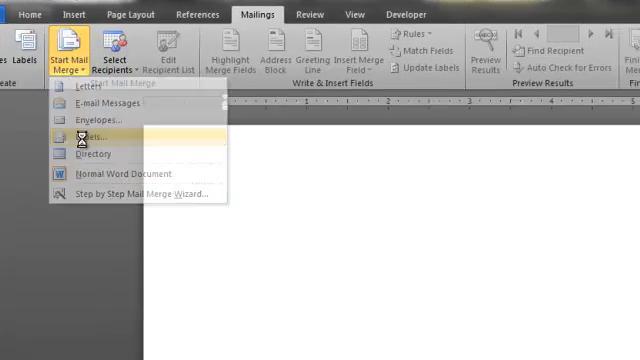
Choose Labels with vendor Avery US Letter and product 74459 Hanging Name Badges.
click(80, 130)
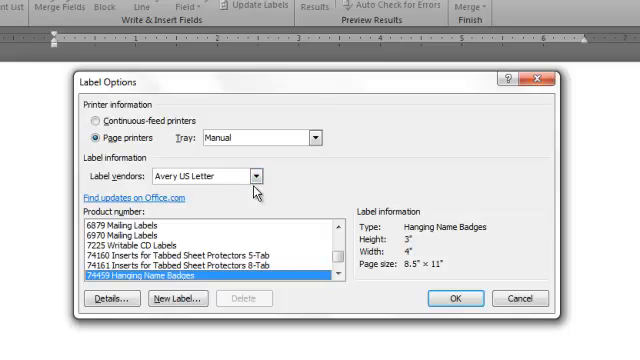
click(258, 176)
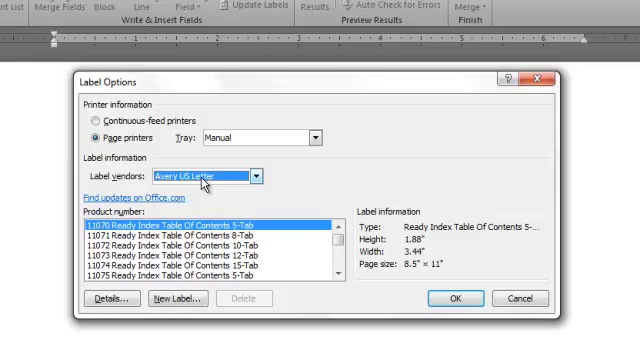
click(180, 236)
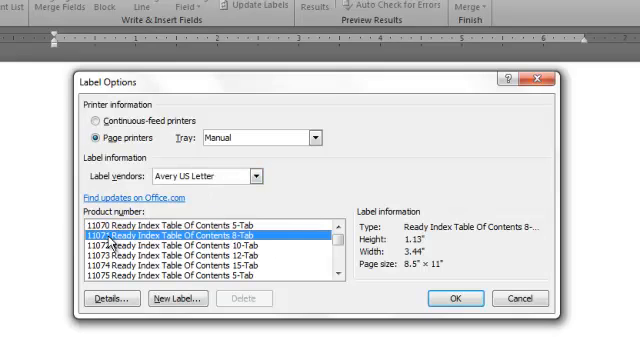
mouse_move(132, 264)
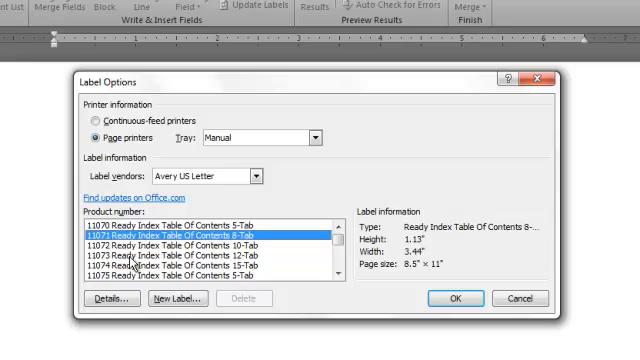
scroll(down, 3)
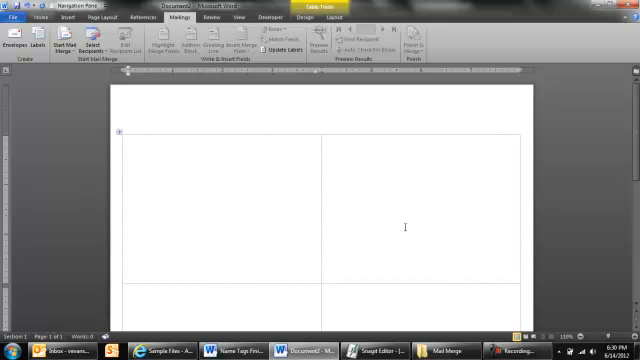
click(130, 144)
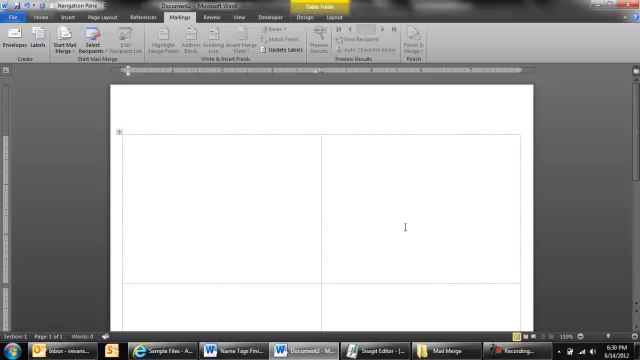
mouse_move(352, 216)
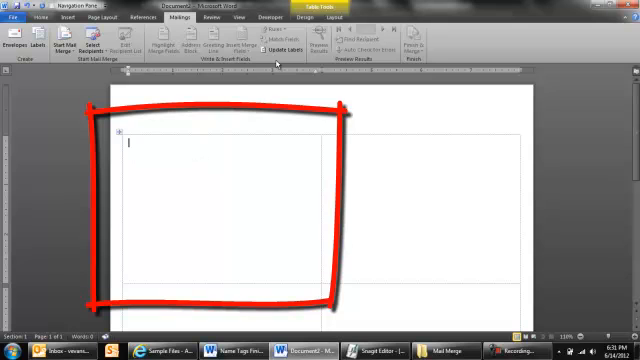
mouse_move(280, 48)
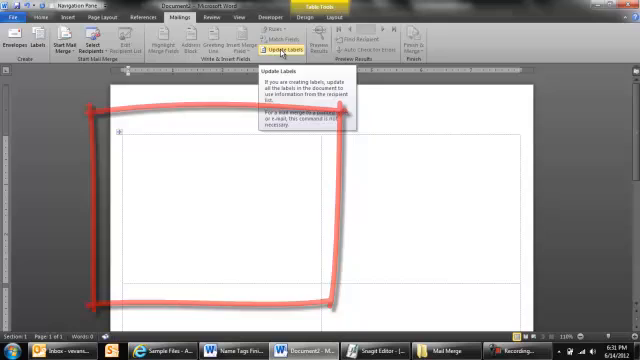
click(278, 48)
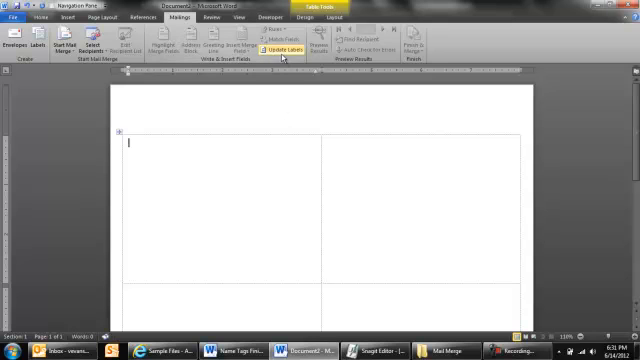
mouse_move(316, 162)
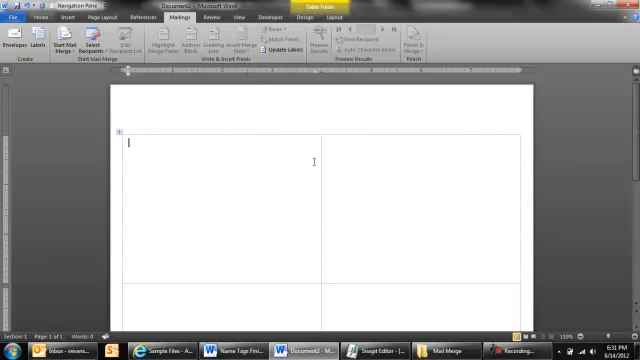
mouse_move(224, 172)
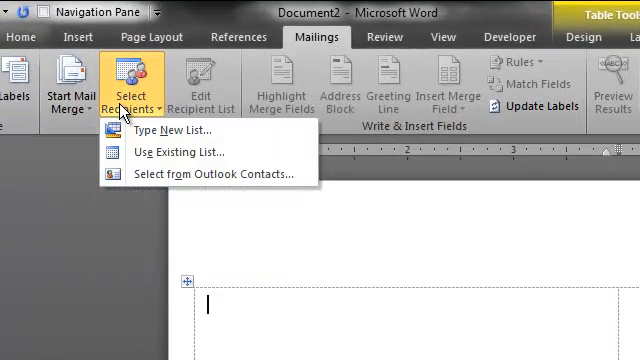
mouse_move(180, 152)
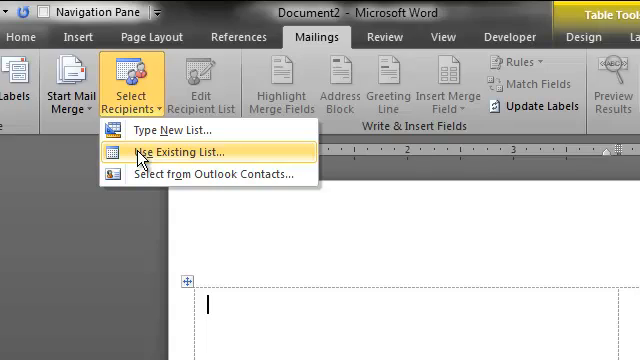
Use the surgeon names workbook in the MailMerge folder as the existing recipient list.
click(184, 152)
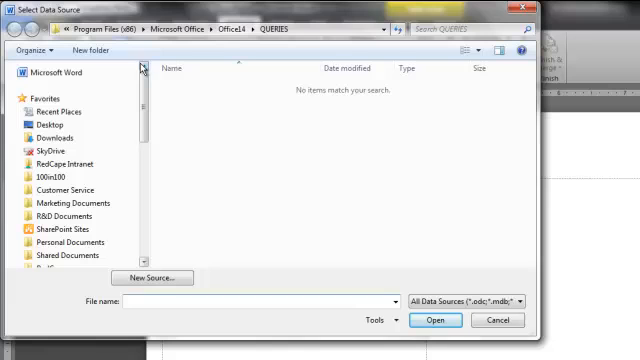
click(64, 110)
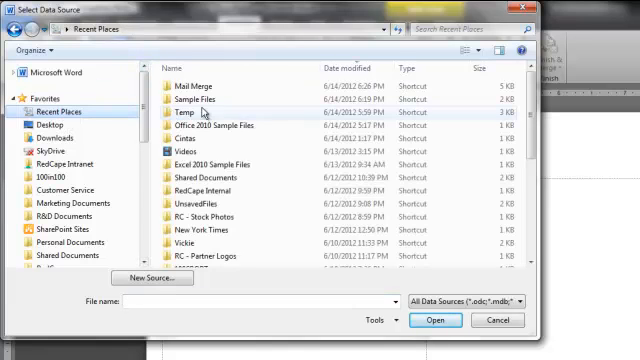
double_click(200, 84)
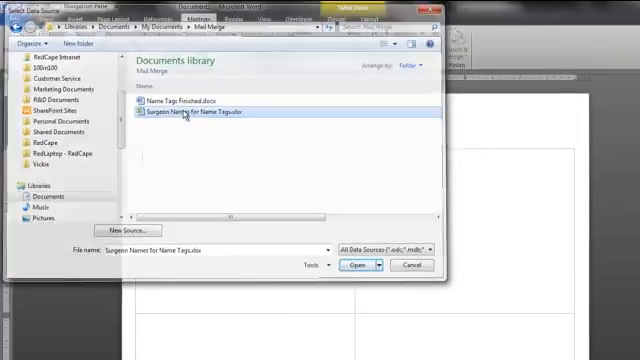
click(352, 264)
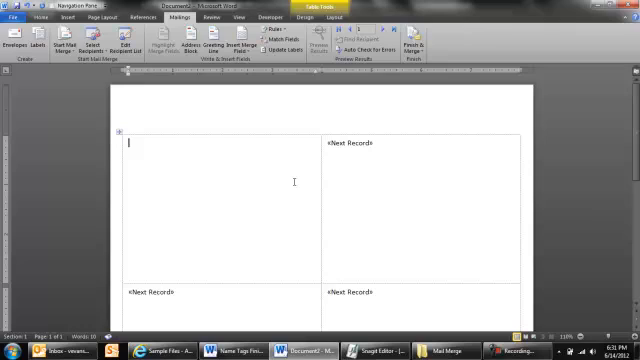
mouse_move(410, 156)
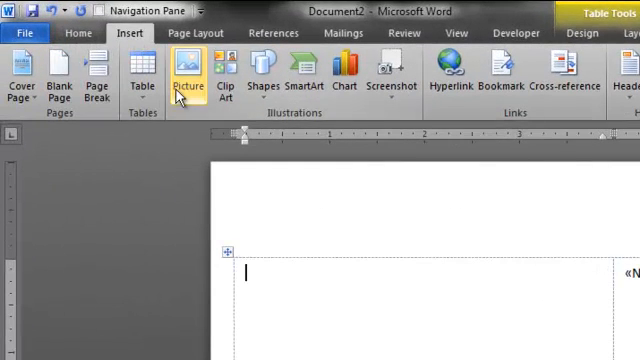
mouse_move(186, 96)
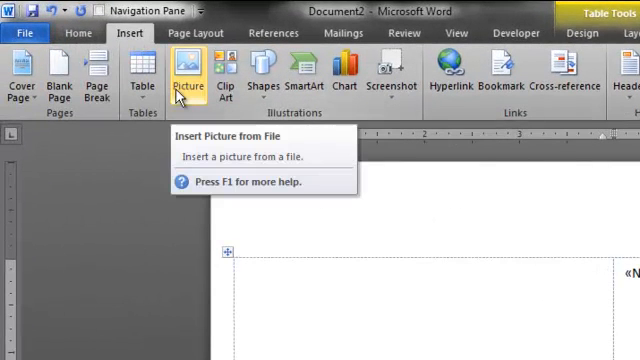
mouse_move(190, 96)
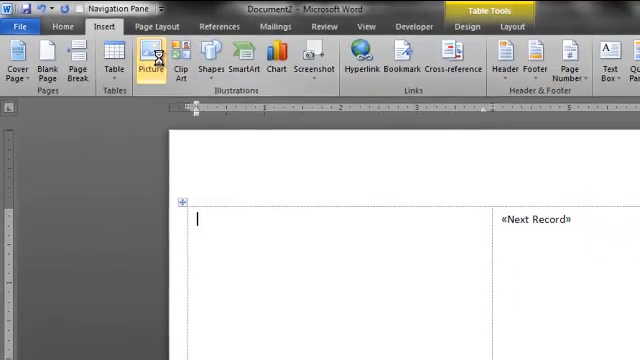
Insert the logo image from the Mail Merge folder into the first label.
click(156, 60)
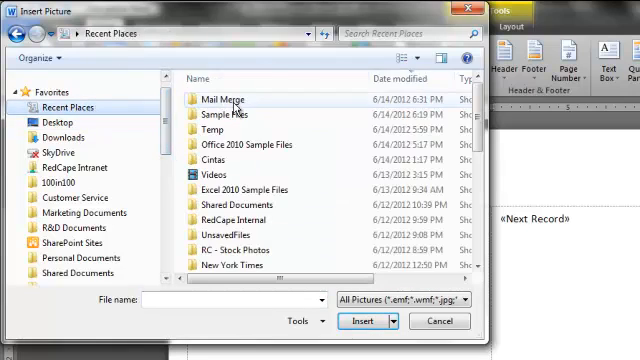
double_click(230, 100)
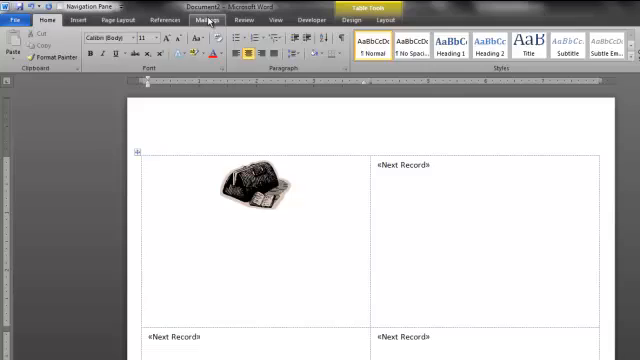
Insert the First and Last merge fields on one line under the logo.
click(208, 20)
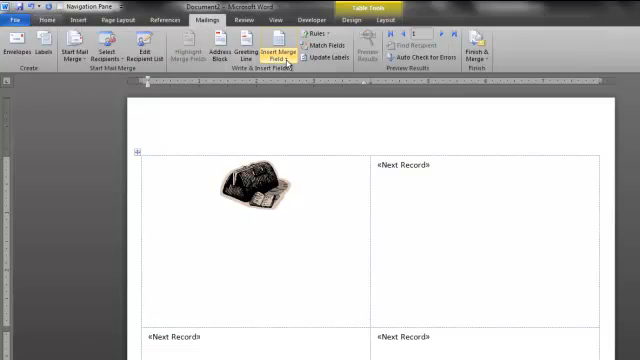
mouse_move(284, 50)
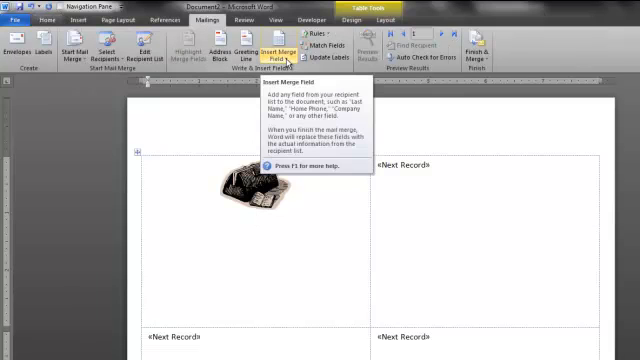
click(272, 50)
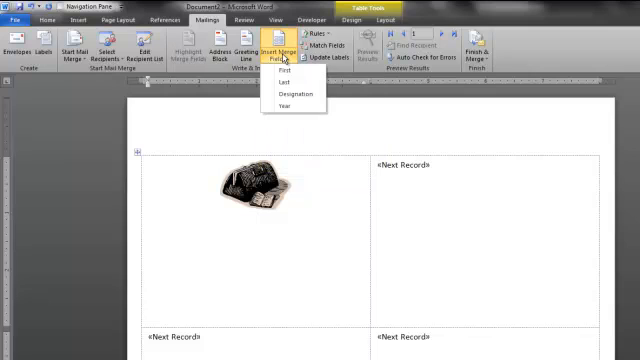
click(272, 76)
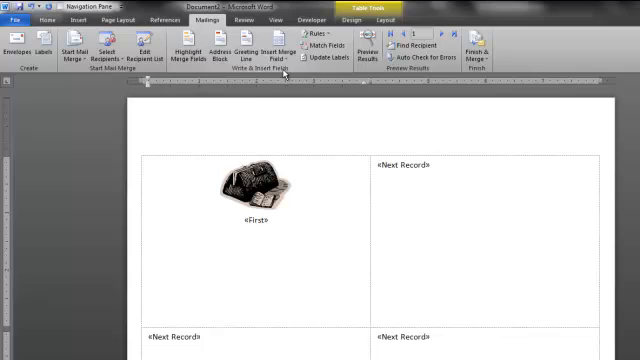
click(276, 48)
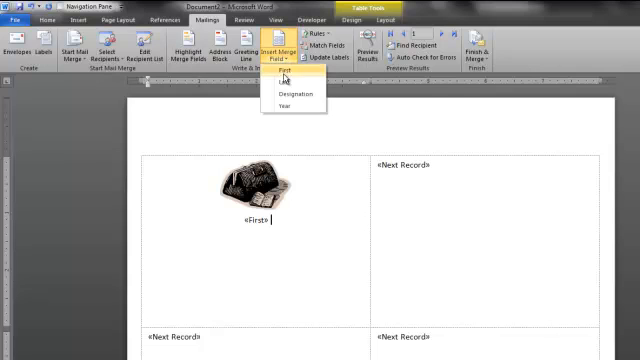
click(278, 76)
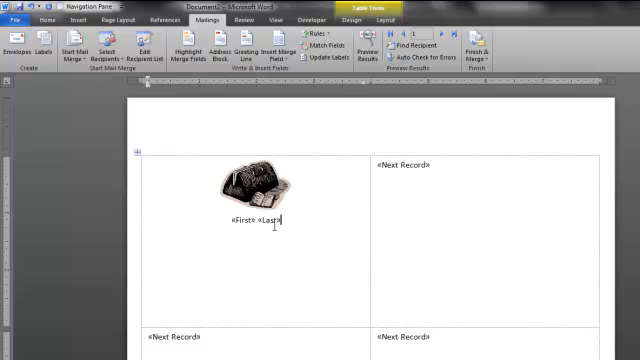
mouse_move(280, 48)
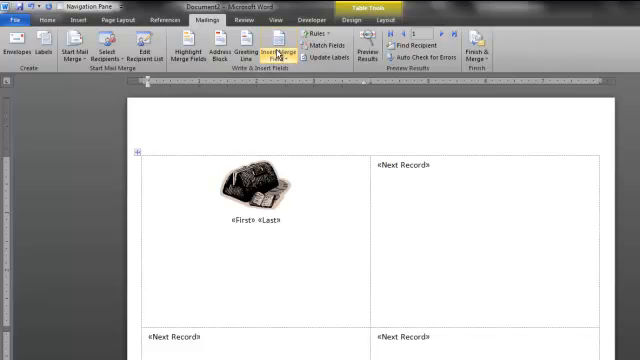
Add the Designation and Year merge fields on separate lines below the name.
click(276, 52)
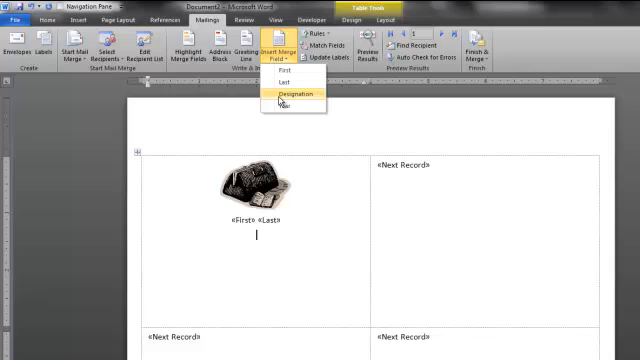
click(292, 94)
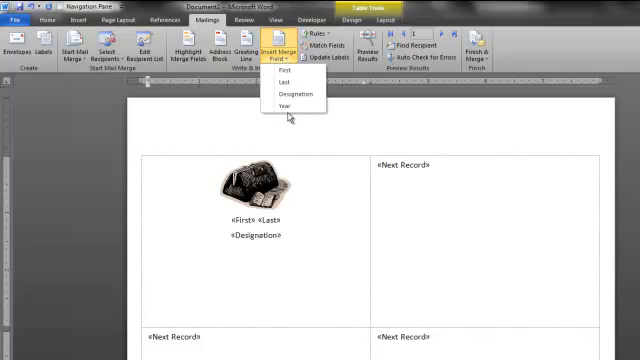
click(288, 104)
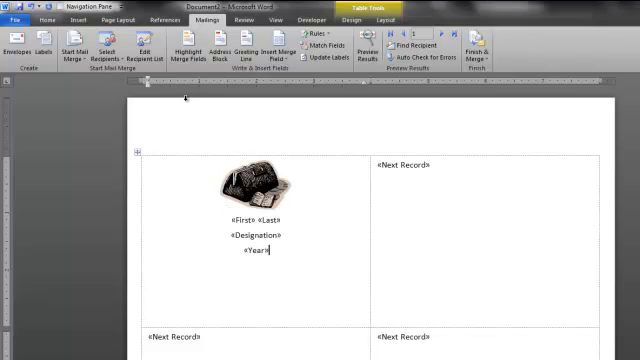
Right-align the Year field line and bring up the font size list.
click(38, 18)
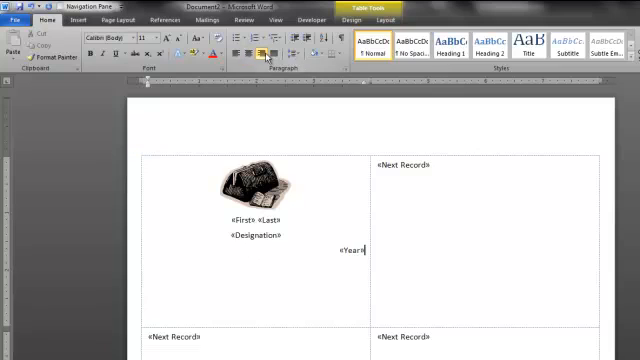
mouse_move(370, 90)
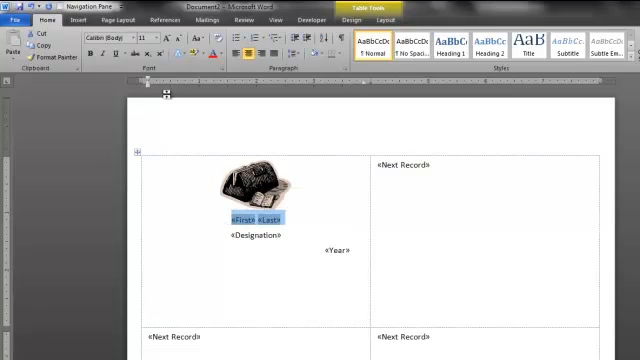
click(160, 36)
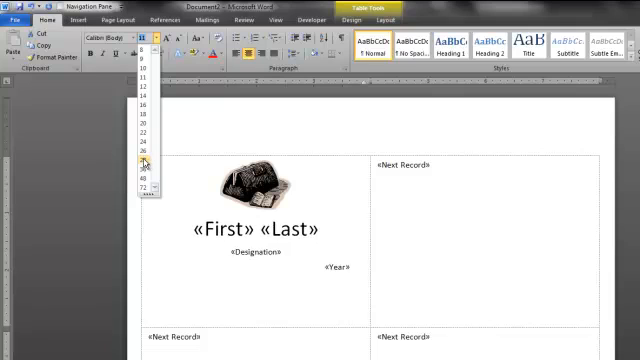
Give the name, Designation and Year fields larger font sizes.
click(144, 164)
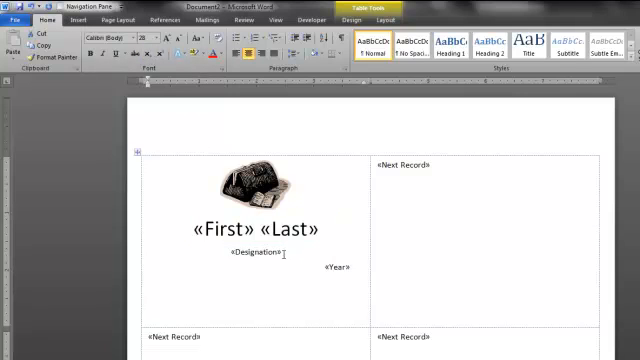
click(152, 40)
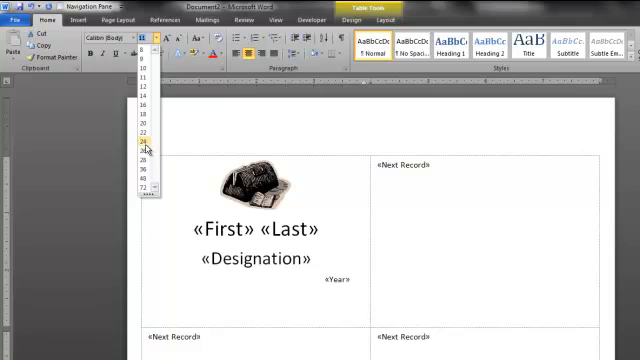
click(144, 150)
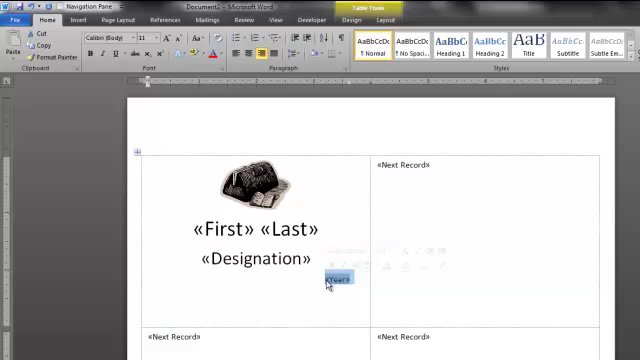
click(160, 40)
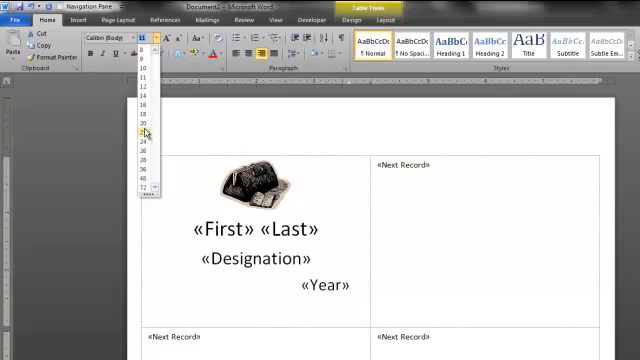
click(144, 132)
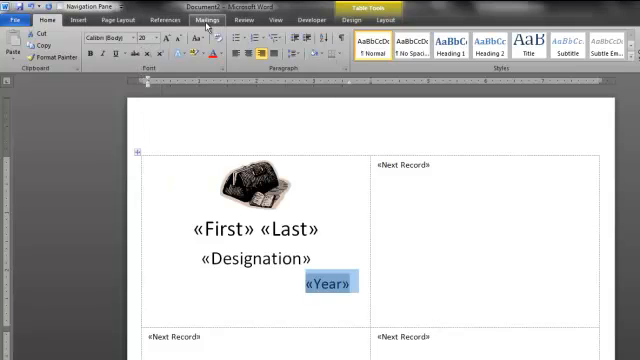
click(362, 50)
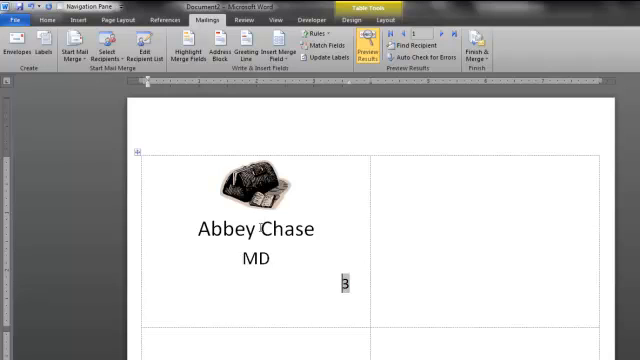
double_click(256, 228)
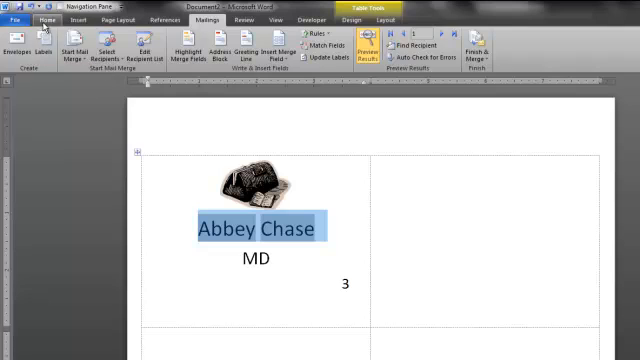
click(38, 20)
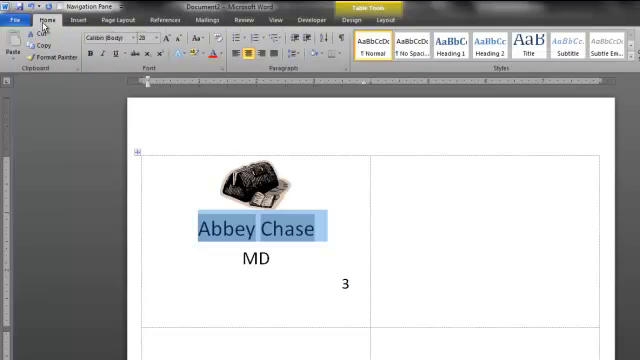
mouse_move(312, 66)
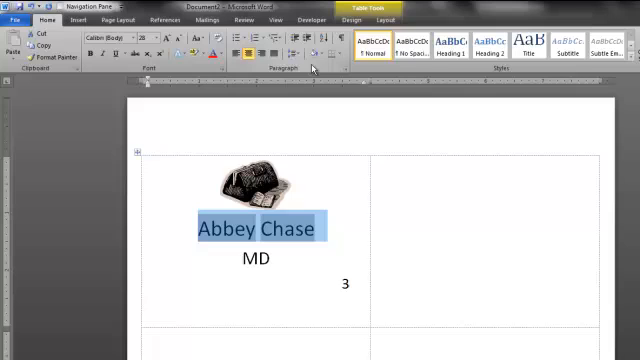
click(292, 50)
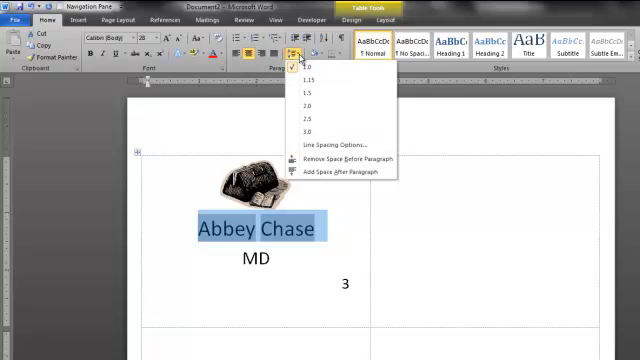
mouse_move(320, 144)
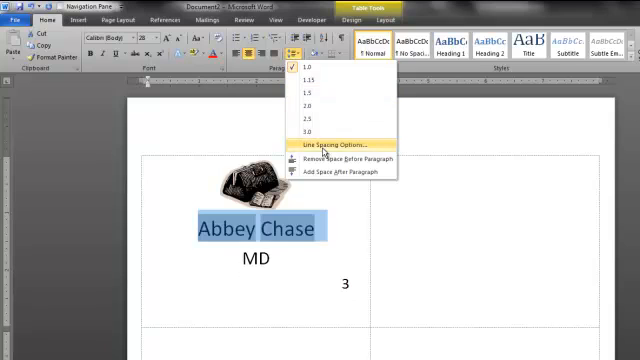
click(324, 148)
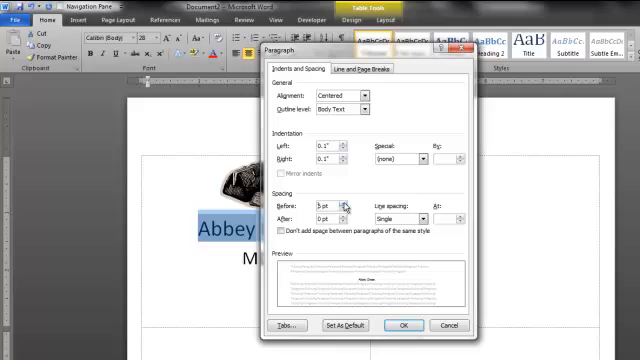
click(350, 200)
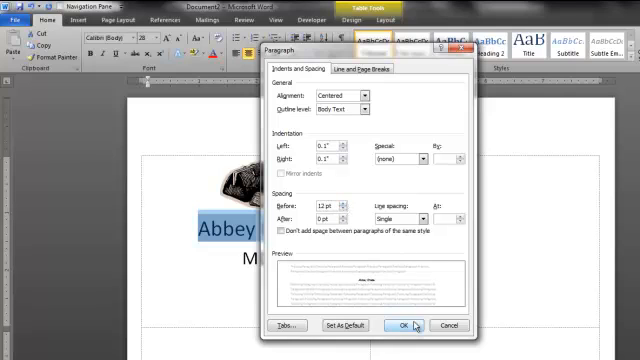
click(400, 326)
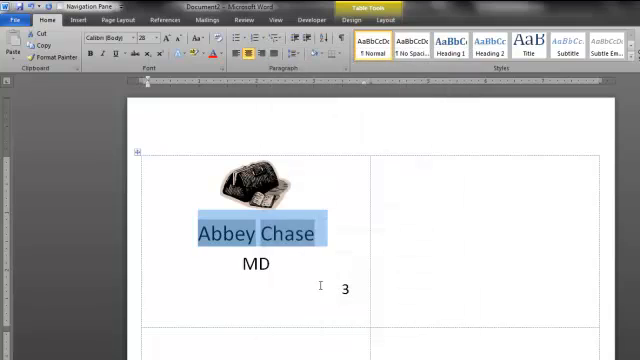
Shrink the font size of the MD designation.
click(272, 264)
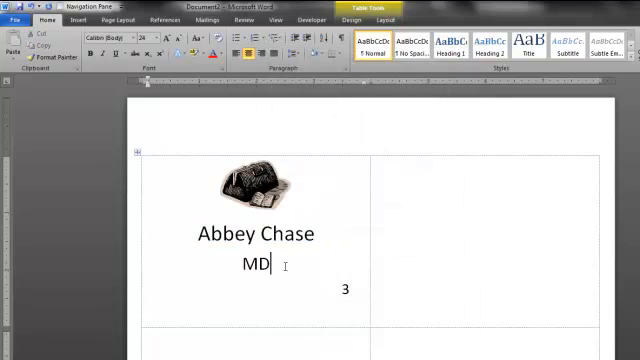
double_click(248, 268)
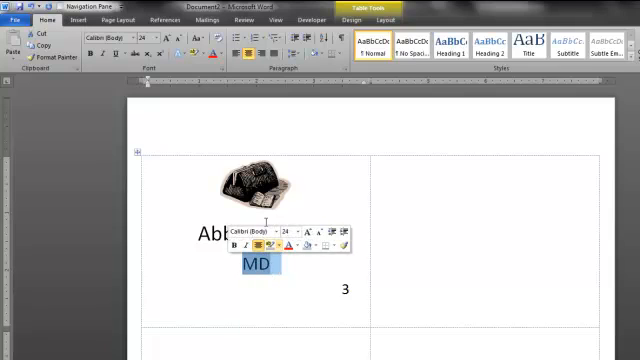
click(296, 50)
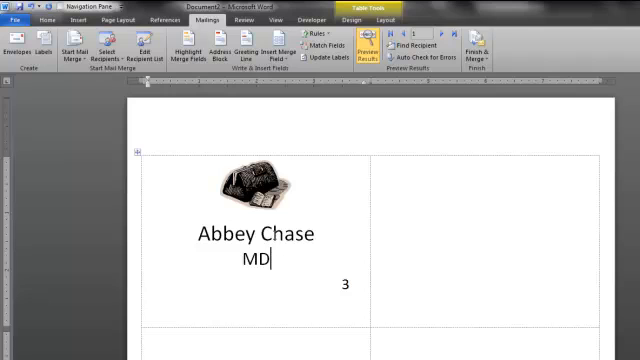
Adjust the paragraph spacing of the MD line via Line Spacing Options.
double_click(262, 264)
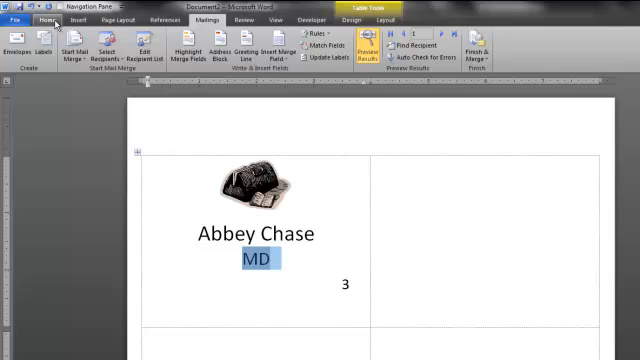
click(40, 20)
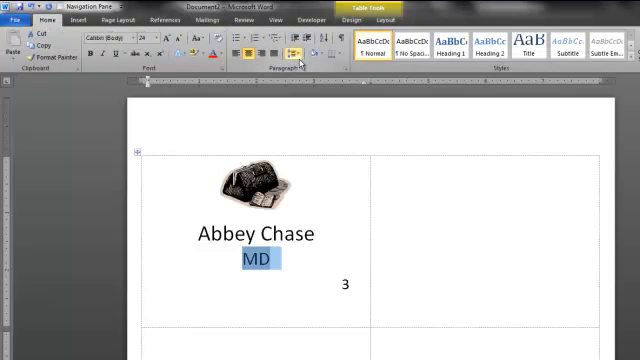
click(298, 52)
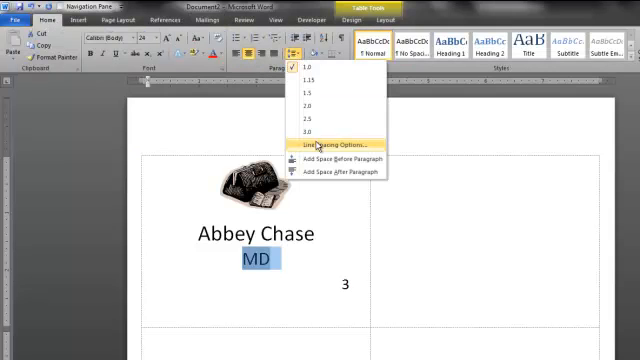
click(322, 148)
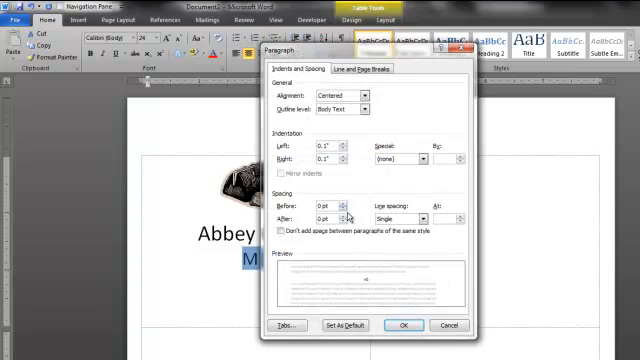
click(346, 212)
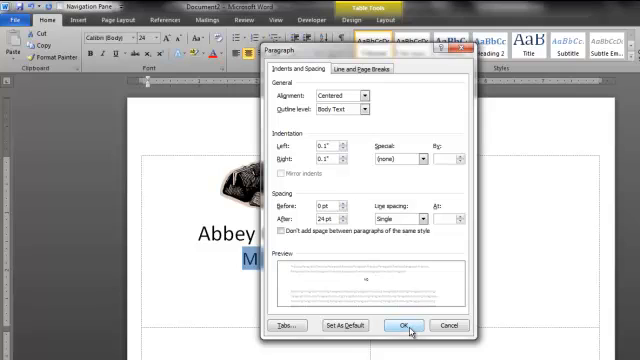
click(404, 326)
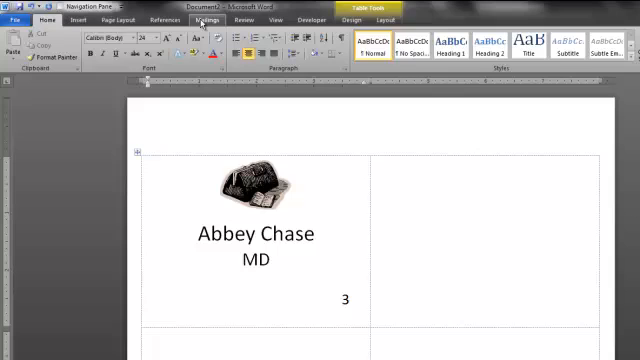
Update Labels so every badge copies the first label's layout.
click(204, 20)
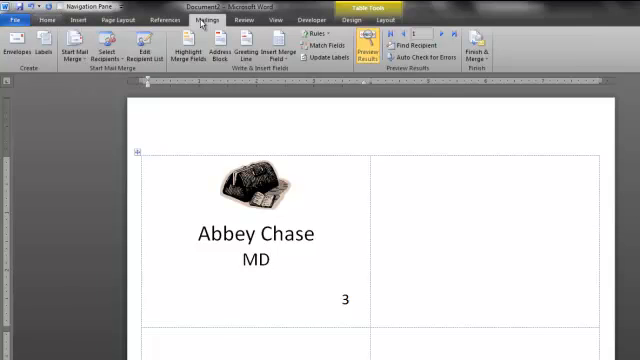
mouse_move(328, 56)
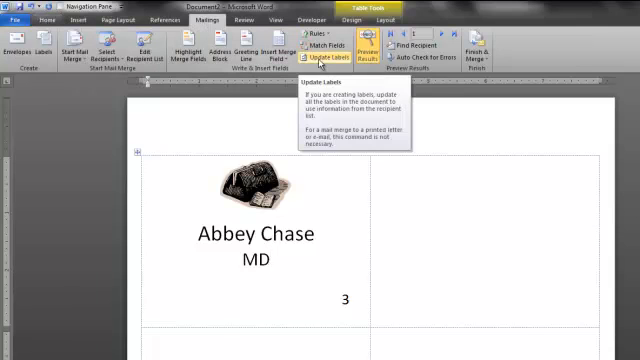
click(284, 48)
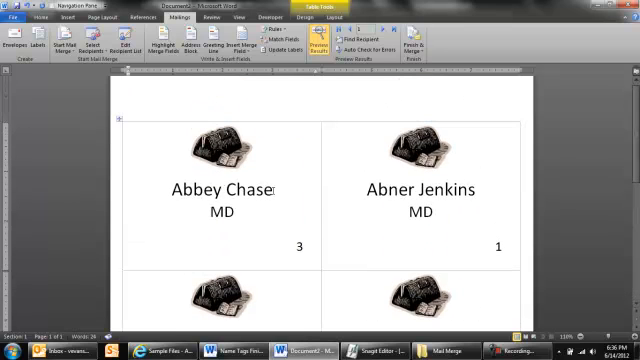
Enlarge the Abbey Chase name and update all labels again.
double_click(220, 188)
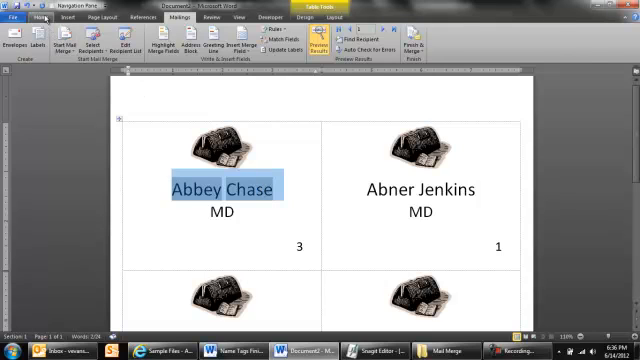
click(42, 18)
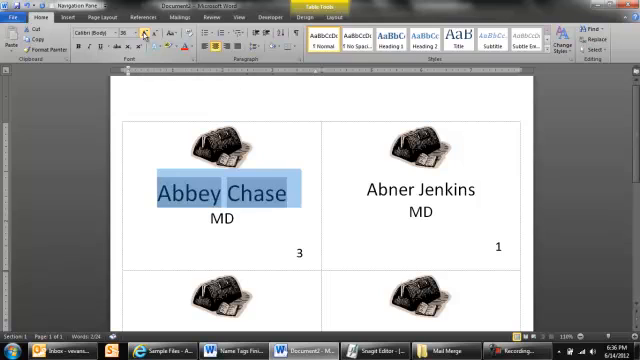
mouse_move(148, 32)
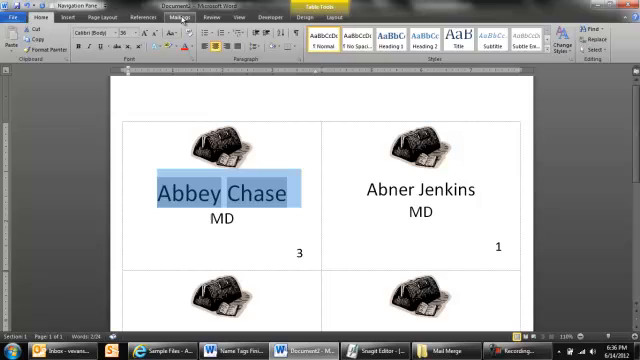
click(184, 16)
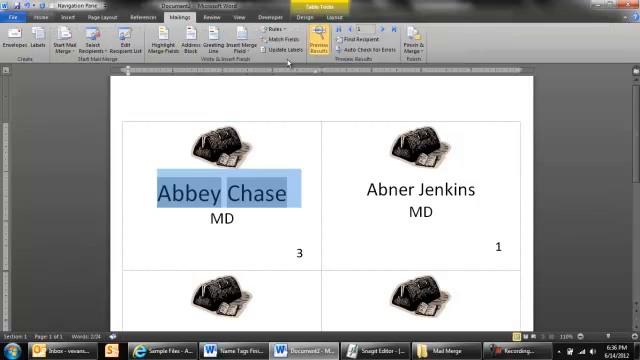
click(272, 44)
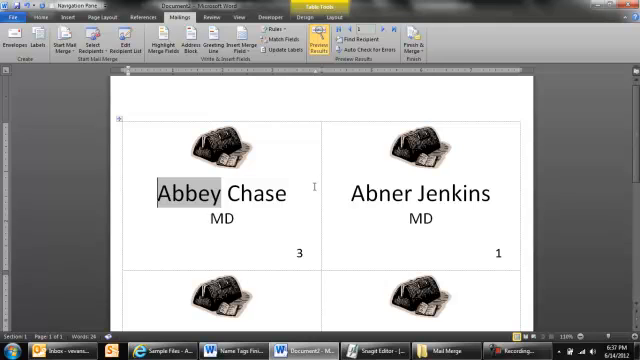
Toggle Preview Results to compare placeholders with real names, then start Finish & Merge to a new document.
click(318, 44)
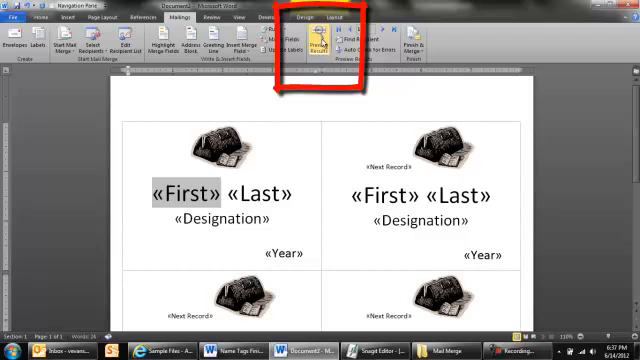
click(316, 44)
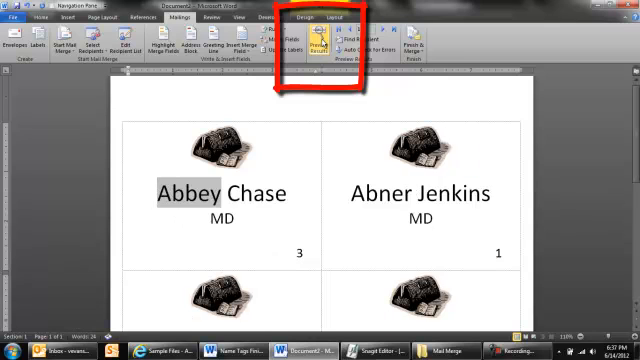
click(322, 44)
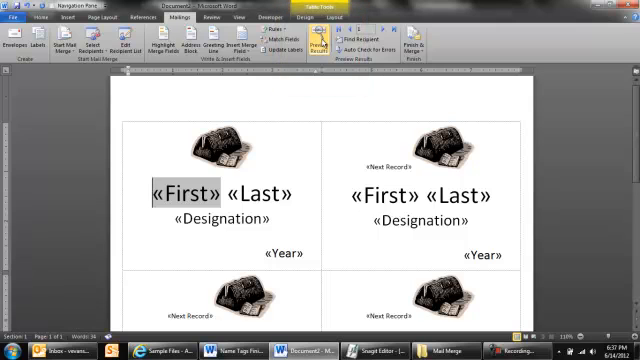
click(316, 44)
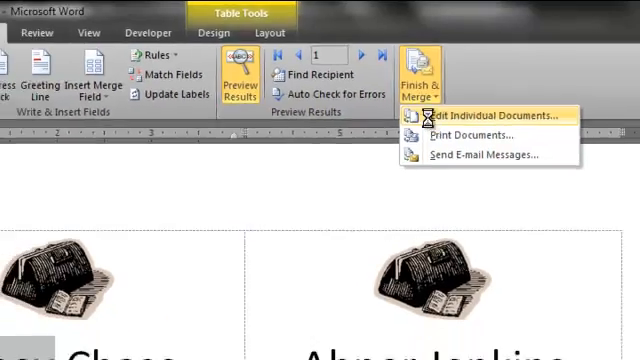
click(484, 114)
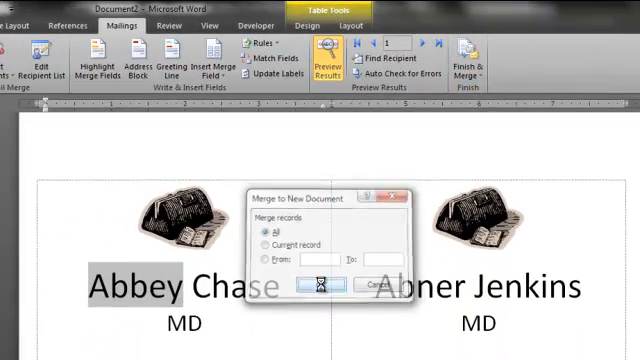
click(318, 284)
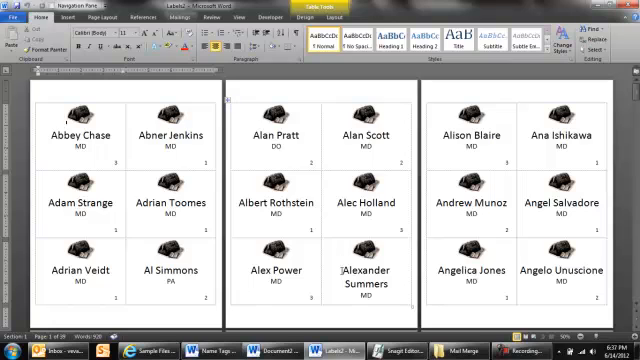
double_click(364, 276)
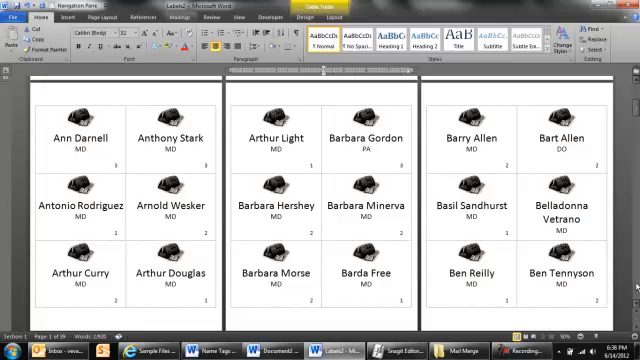
scroll(down, 3)
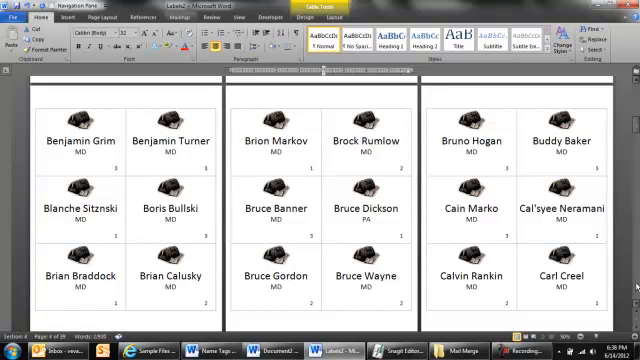
click(188, 16)
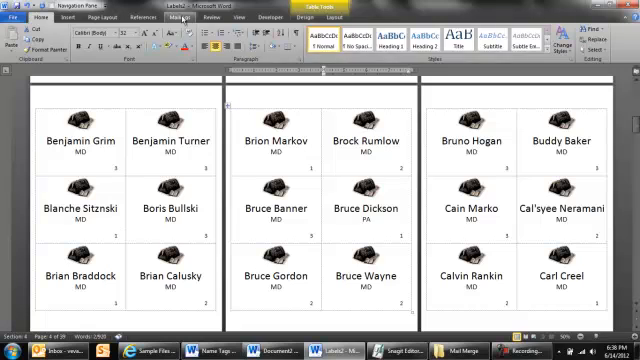
mouse_move(270, 56)
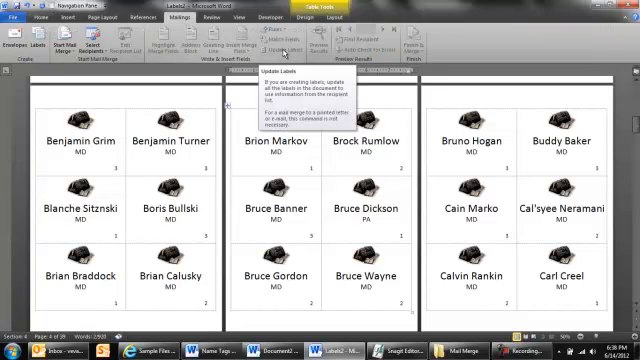